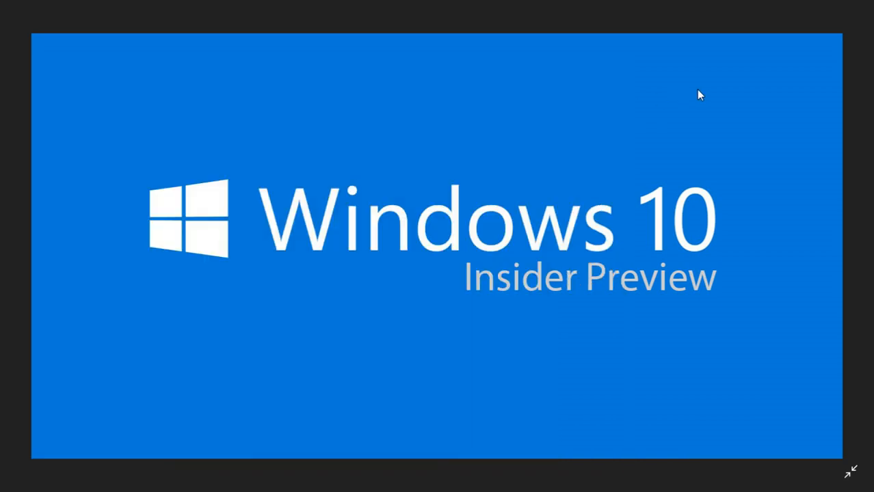
{"action": "mouse_move", "coordinate": [793, 38]}
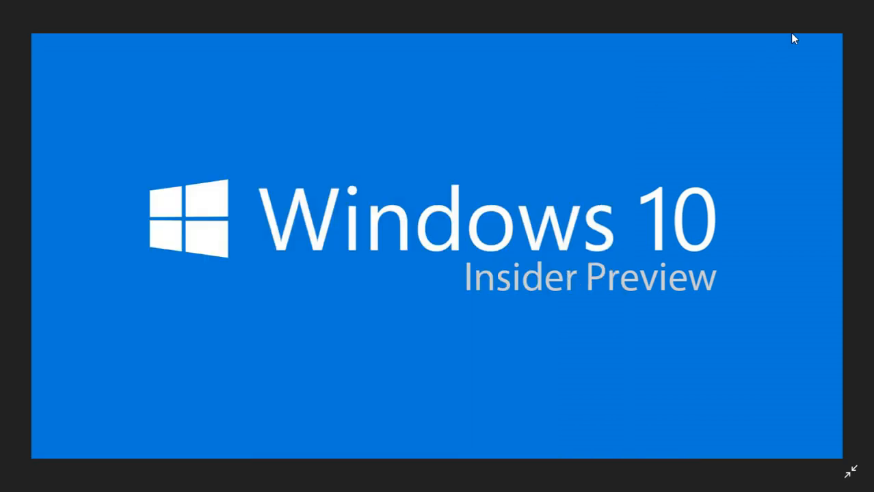
{"action": "mouse_move", "coordinate": [843, 25]}
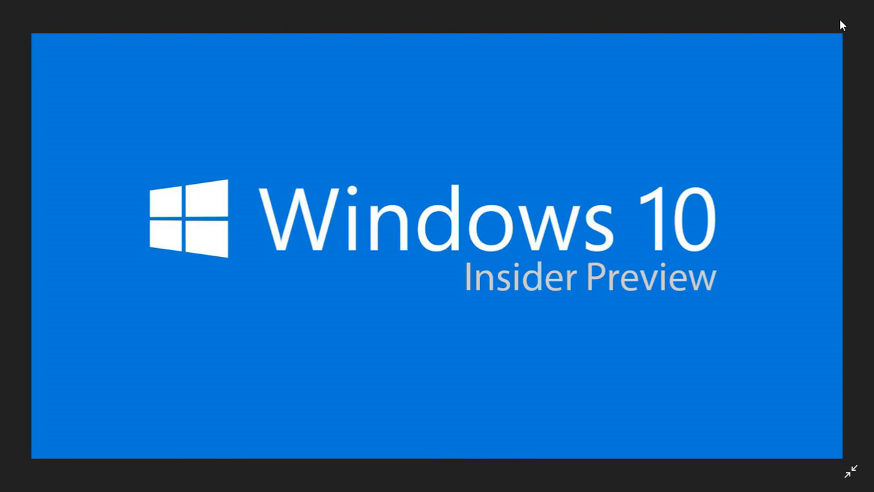